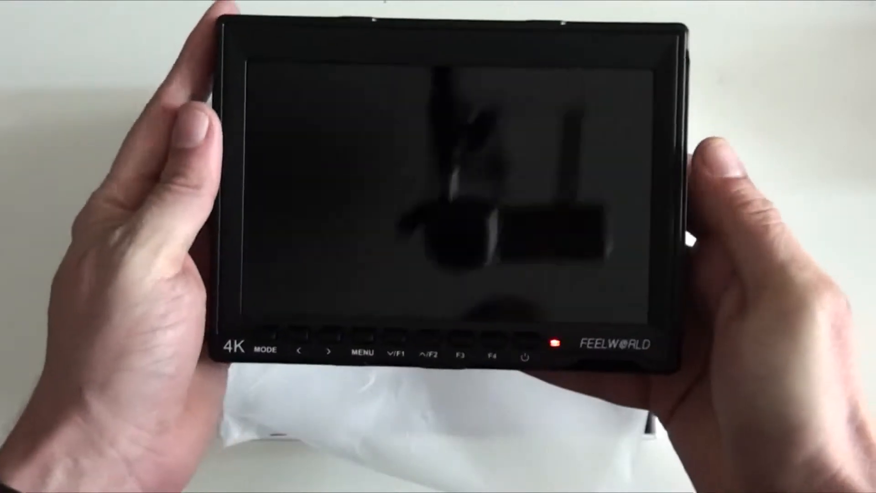
click(524, 356)
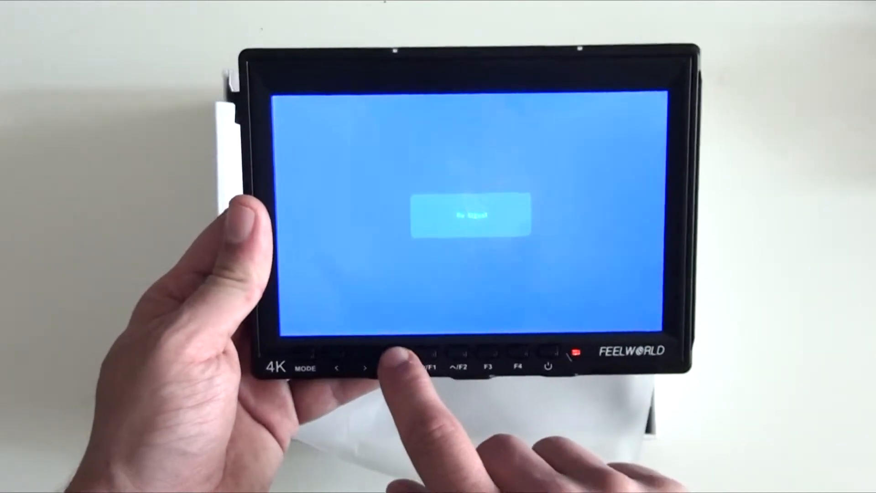
click(401, 356)
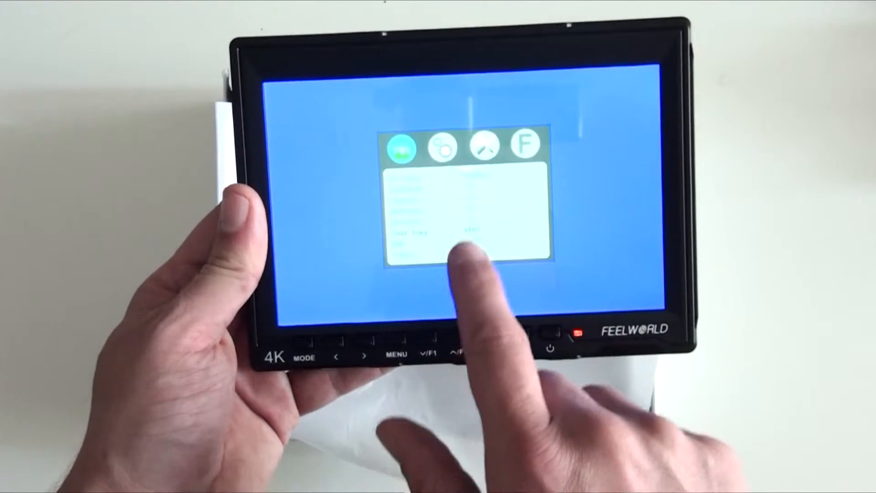